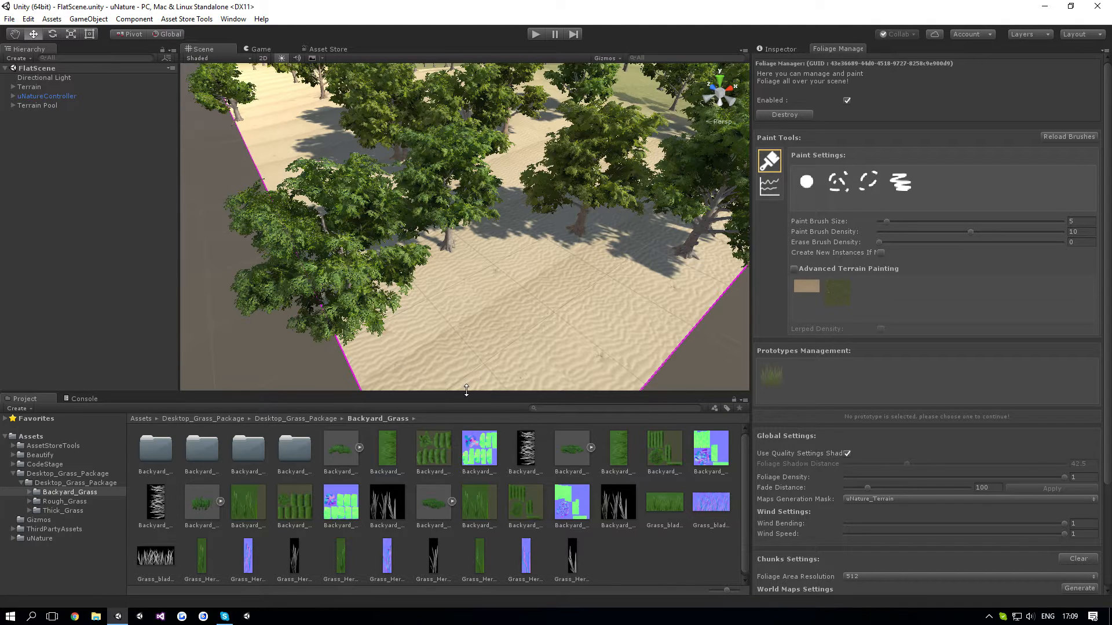
{"action": "mouse_move", "coordinate": [475, 374]}
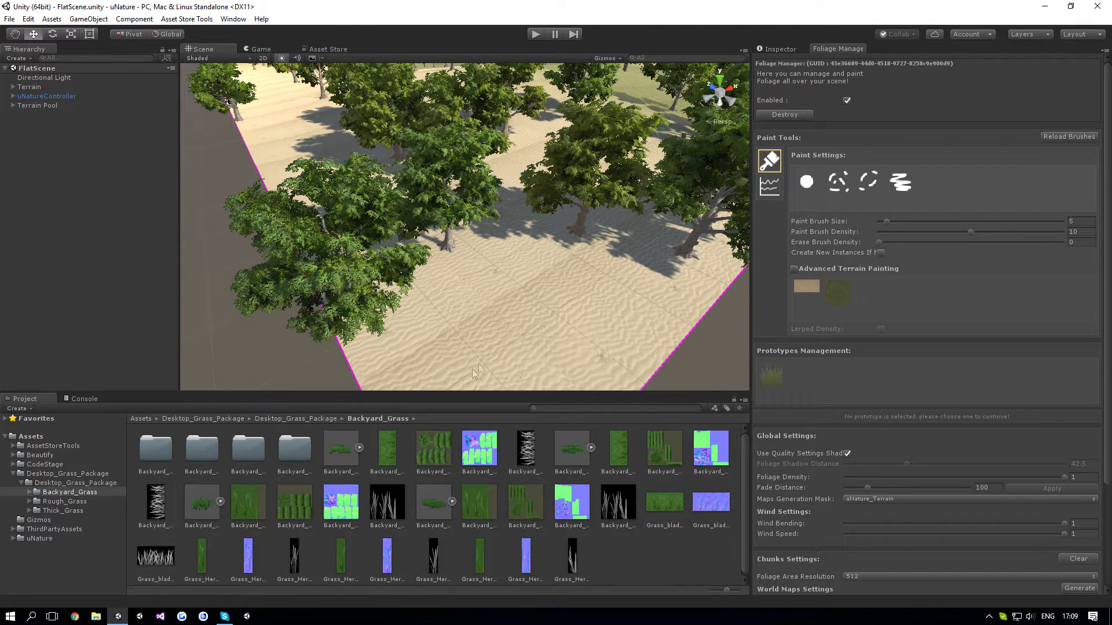
{"action": "mouse_move", "coordinate": [311, 438]}
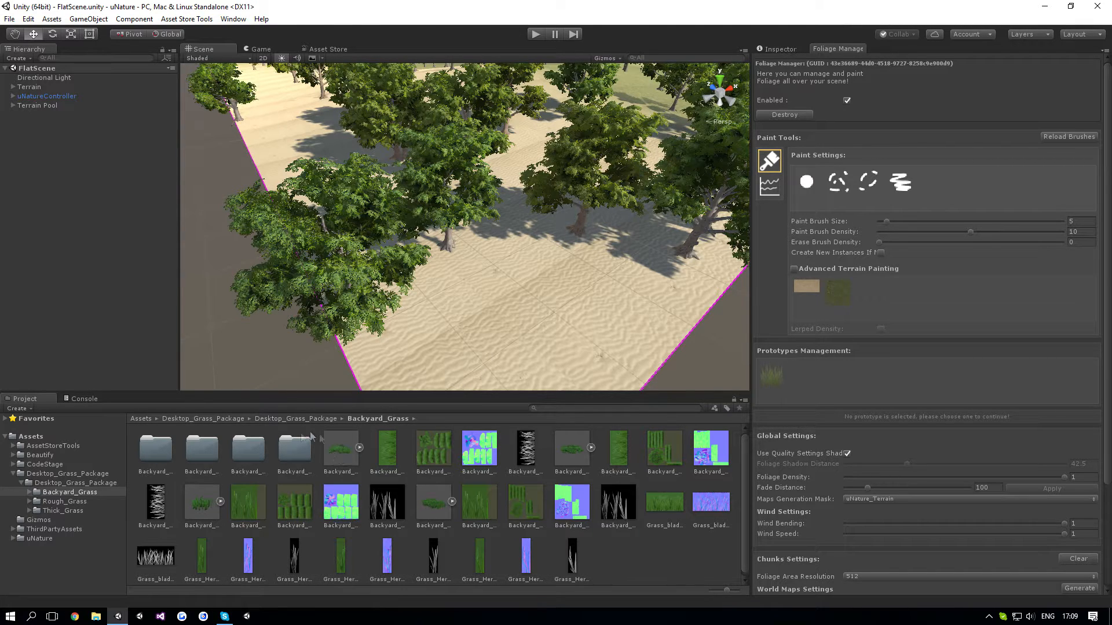
{"action": "mouse_move", "coordinate": [103, 500]}
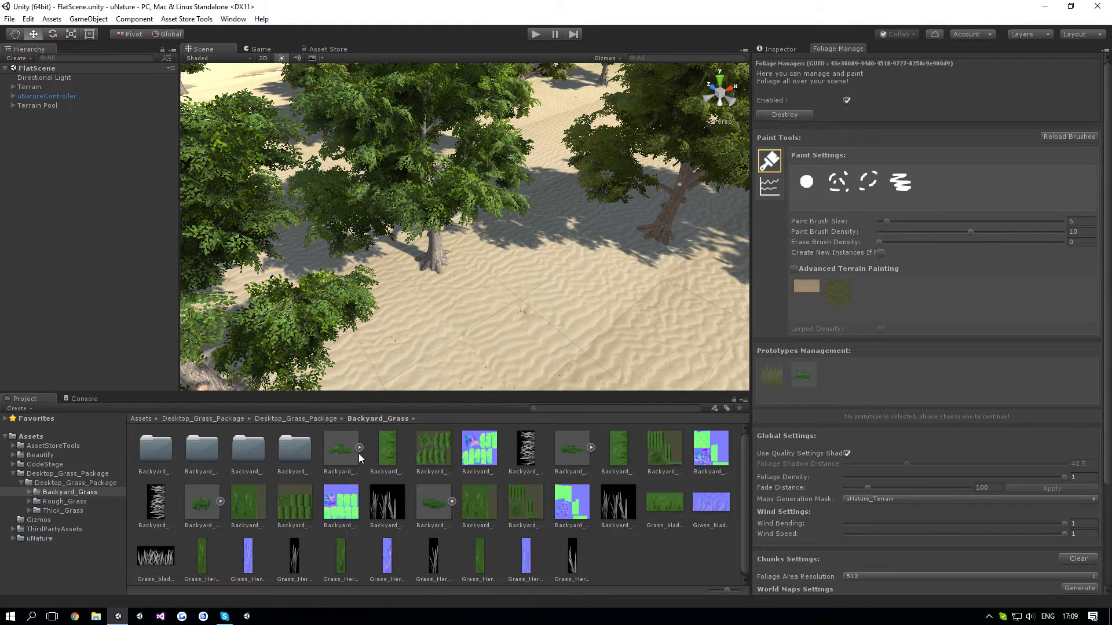
{"action": "mouse_move", "coordinate": [311, 484]}
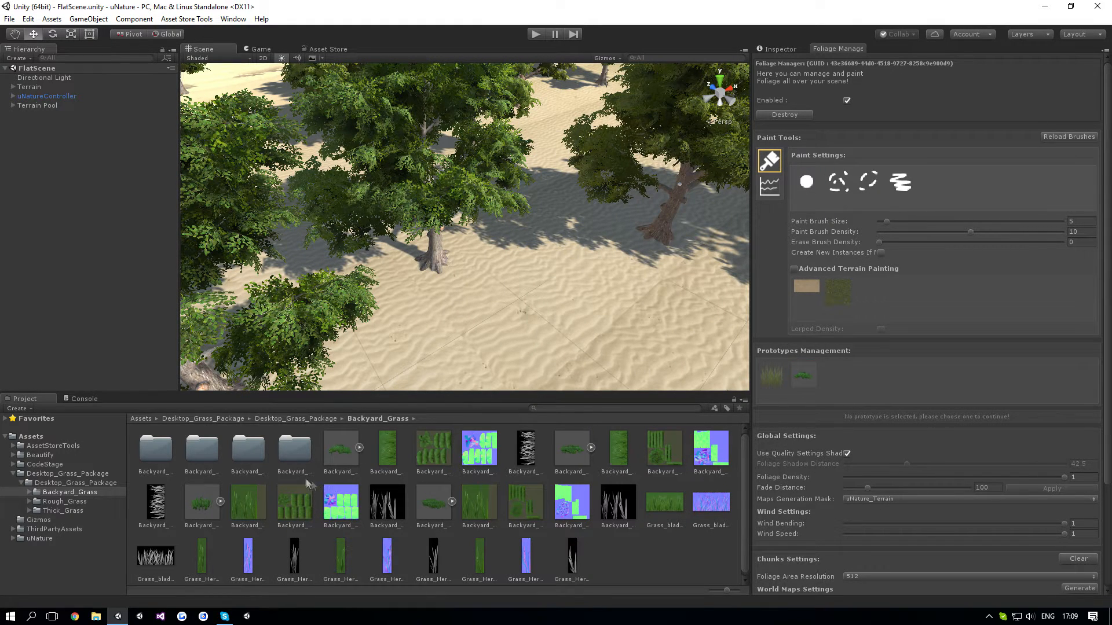
{"action": "mouse_move", "coordinate": [345, 454]}
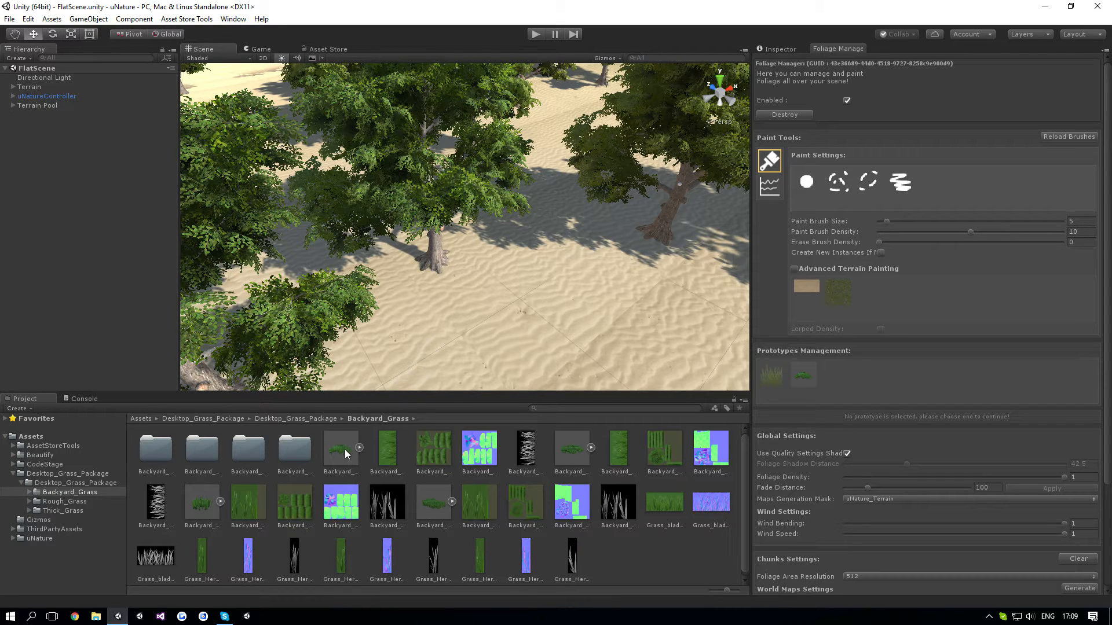
{"action": "left_click", "coordinate": [340, 453]}
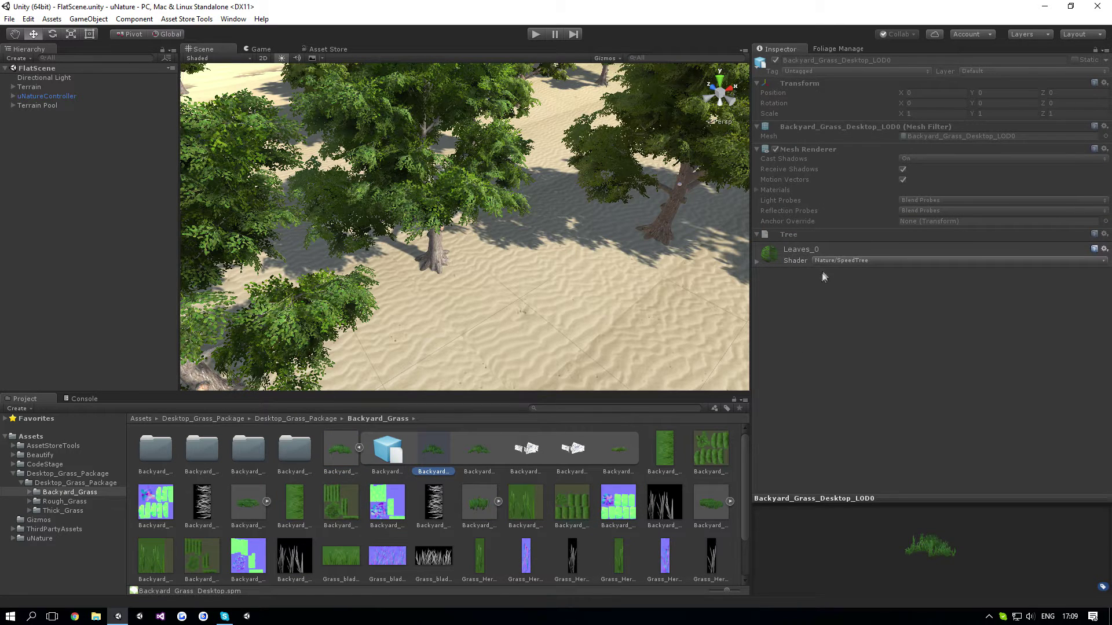
{"action": "mouse_move", "coordinate": [840, 339]}
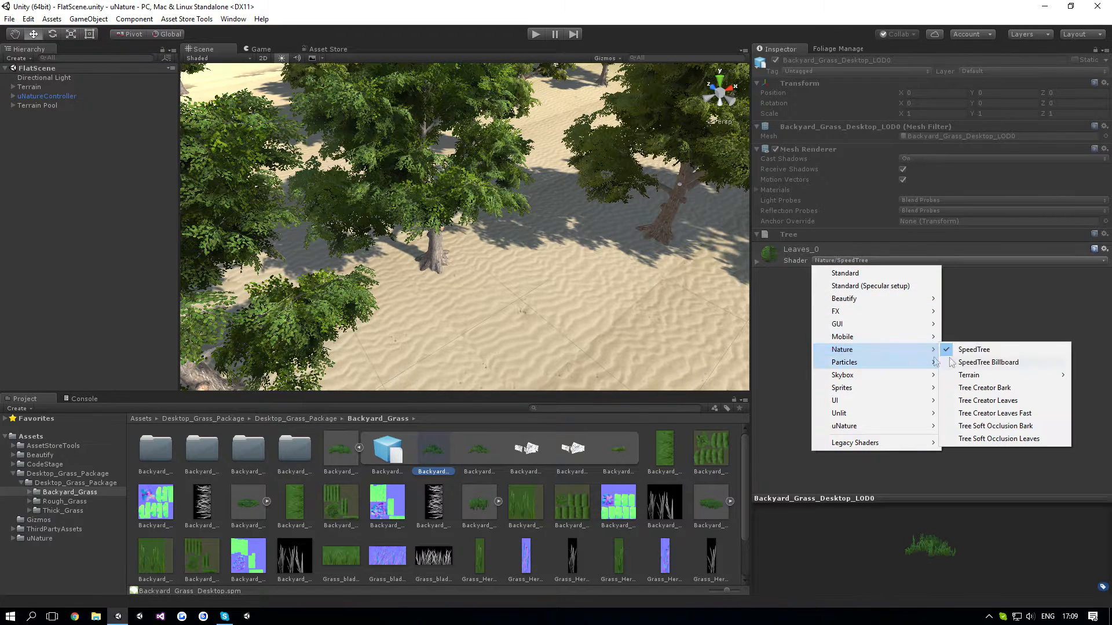
{"action": "mouse_move", "coordinate": [845, 425]}
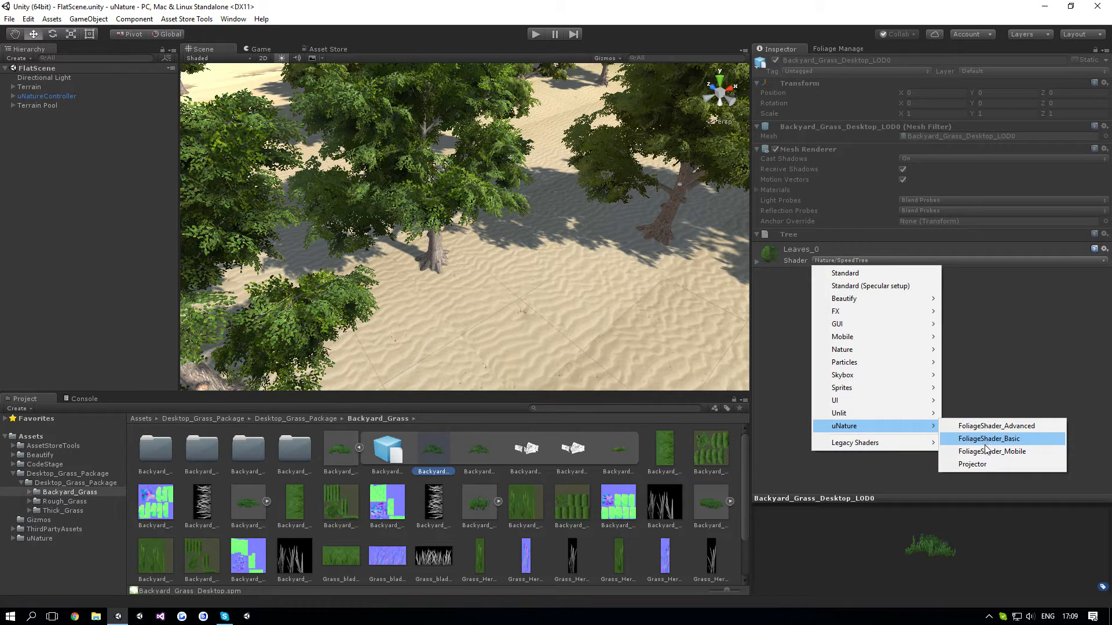
{"action": "mouse_move", "coordinate": [1010, 440]}
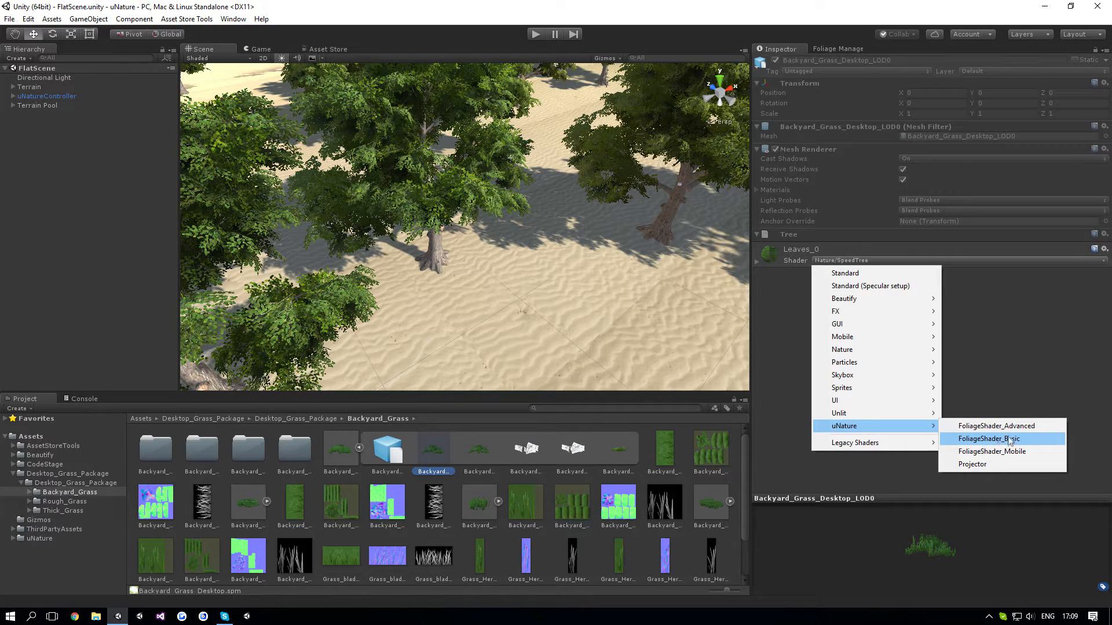
{"action": "mouse_move", "coordinate": [997, 425]}
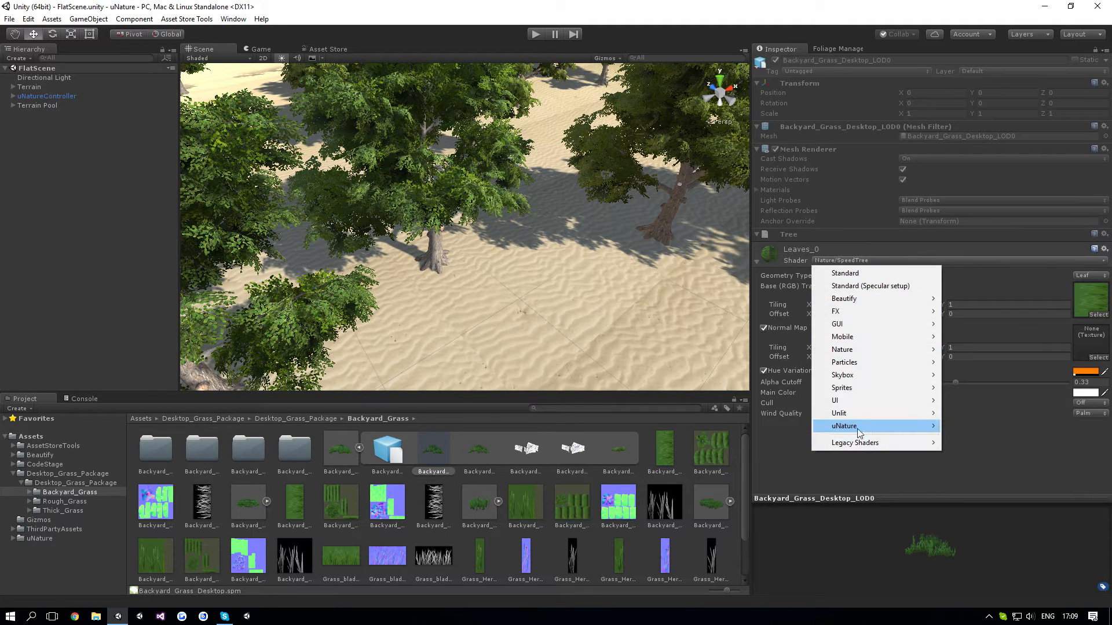
{"action": "left_click", "coordinate": [851, 426]}
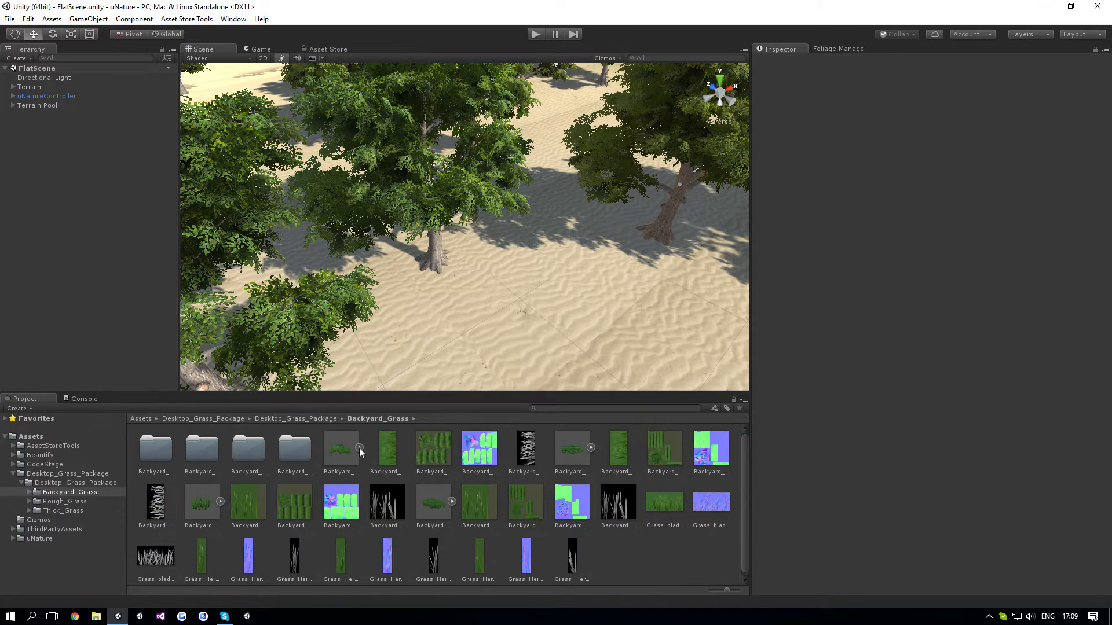
- Switch the backyard grass prototype's material to uNature's FoliageShader_Basic and paint a grass patch on the sand
{"action": "left_click", "coordinate": [837, 49]}
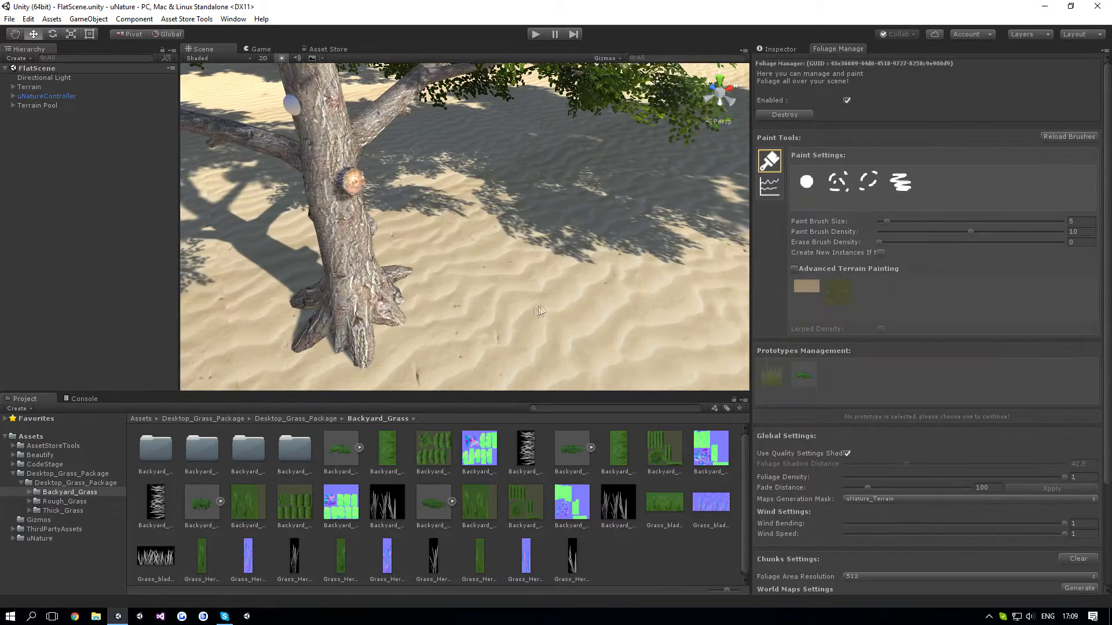
{"action": "left_click", "coordinate": [804, 374]}
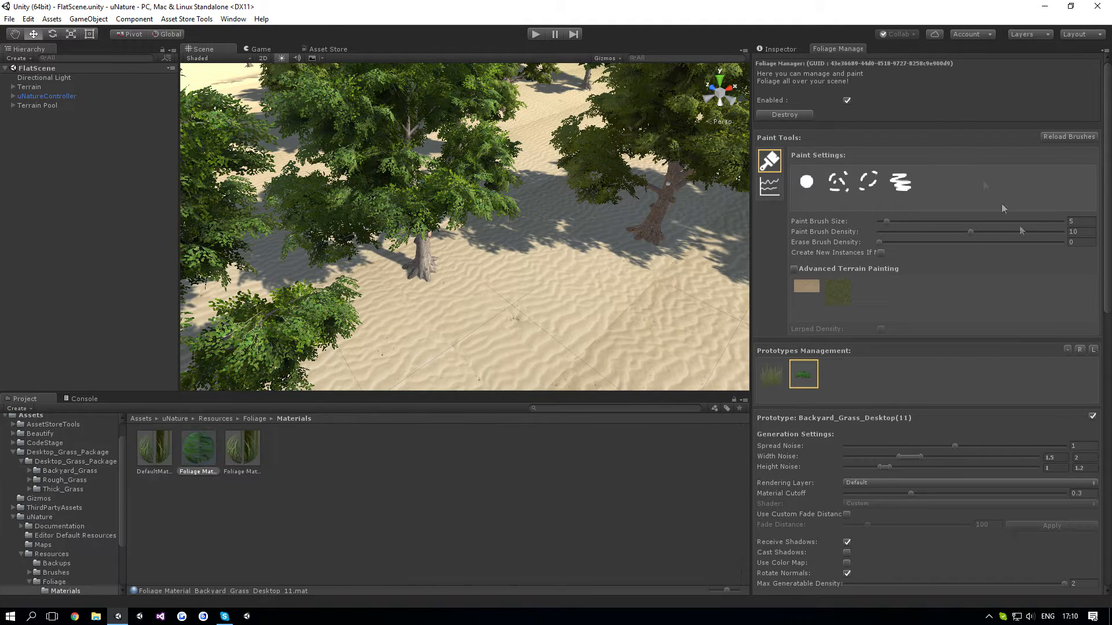
{"action": "left_click", "coordinate": [197, 449]}
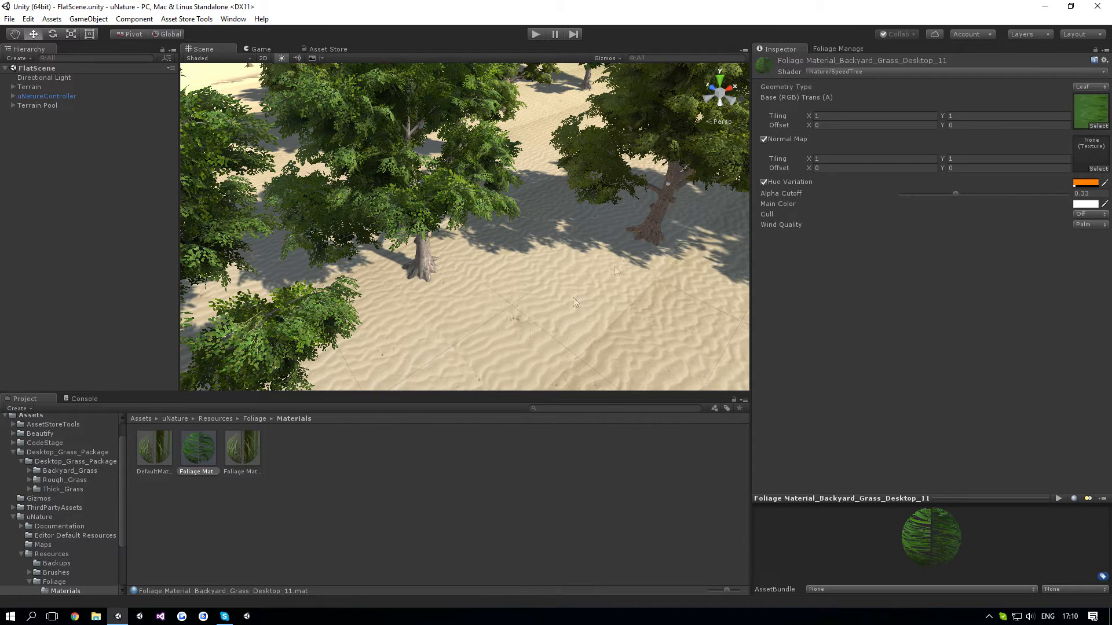
{"action": "mouse_move", "coordinate": [104, 488]}
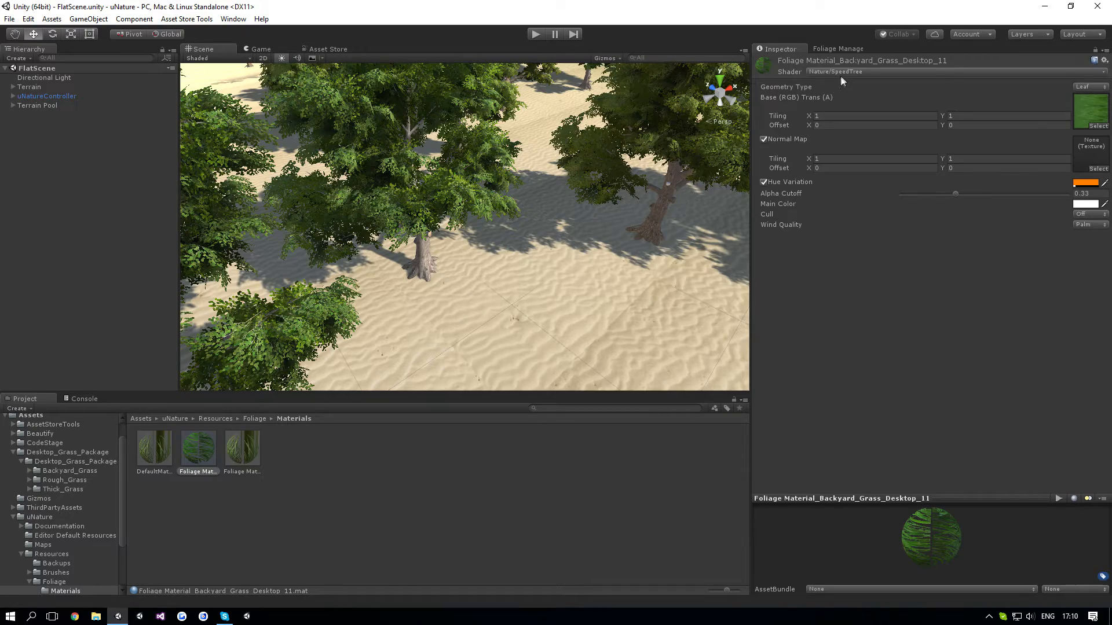
{"action": "left_click", "coordinate": [835, 71]}
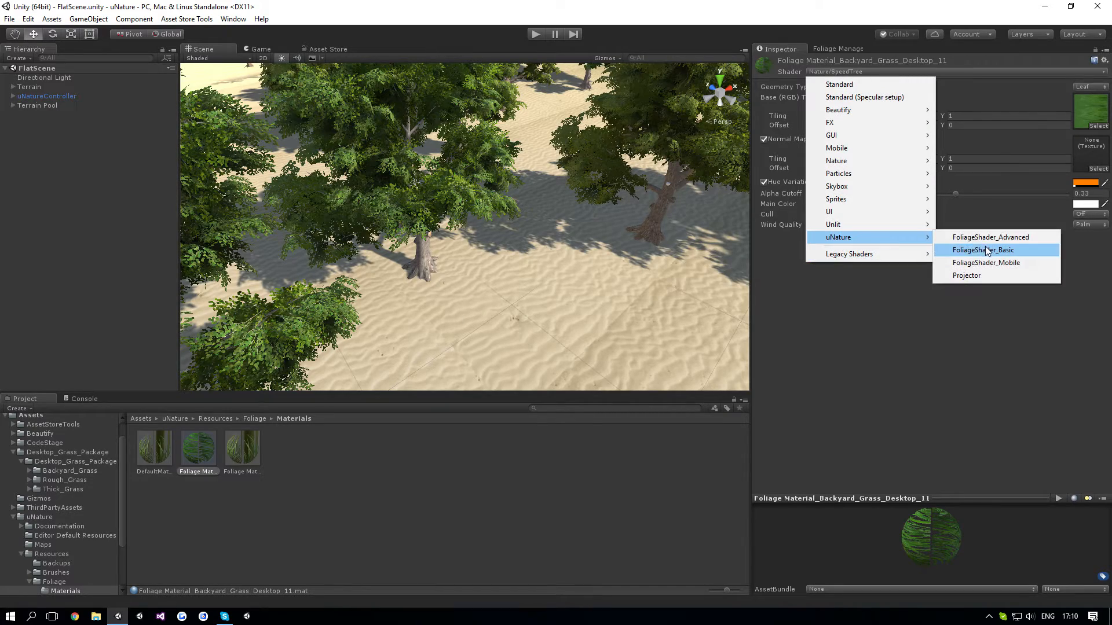
{"action": "left_click", "coordinate": [983, 250]}
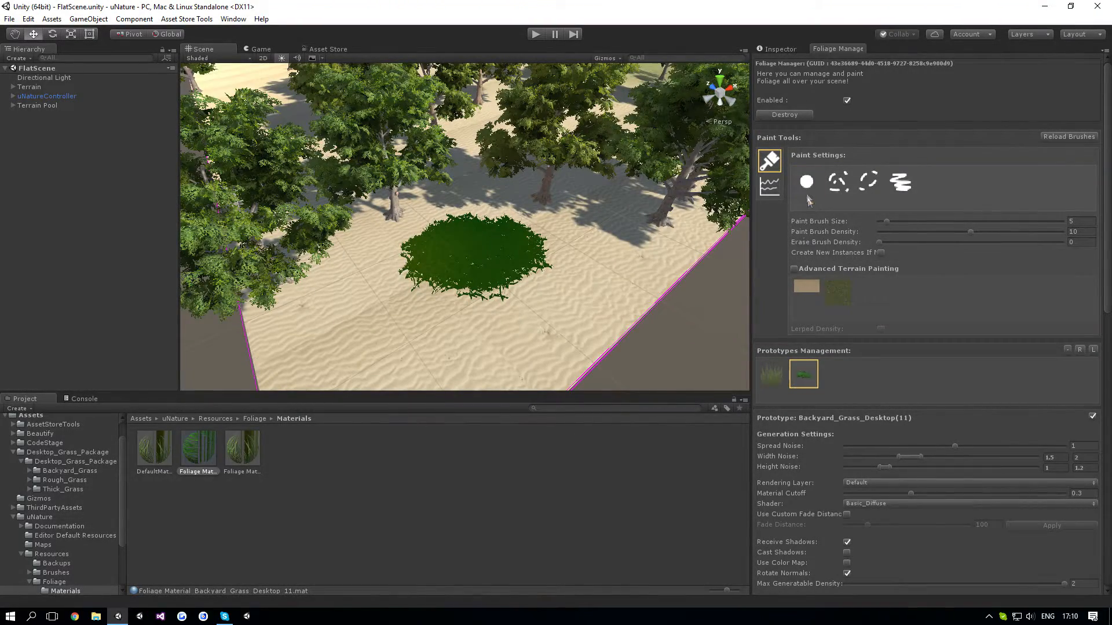
- Brush grass densely over the sand among the trees with the solid round paint brush
{"action": "scroll", "scroll_direction": "down", "scroll_amount": 3}
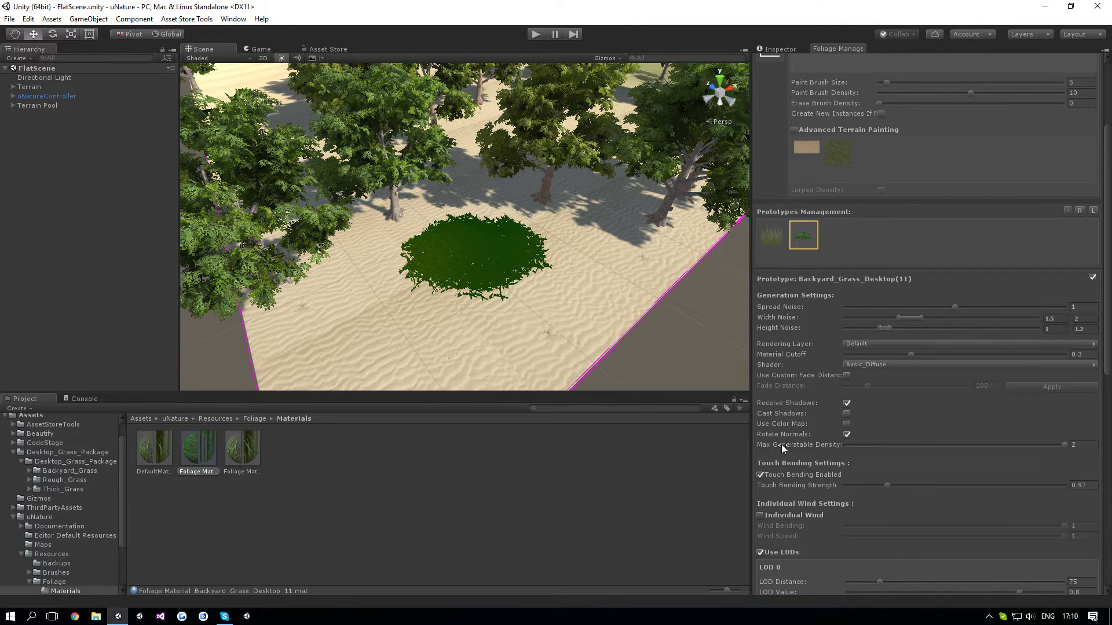
{"action": "mouse_move", "coordinate": [628, 355]}
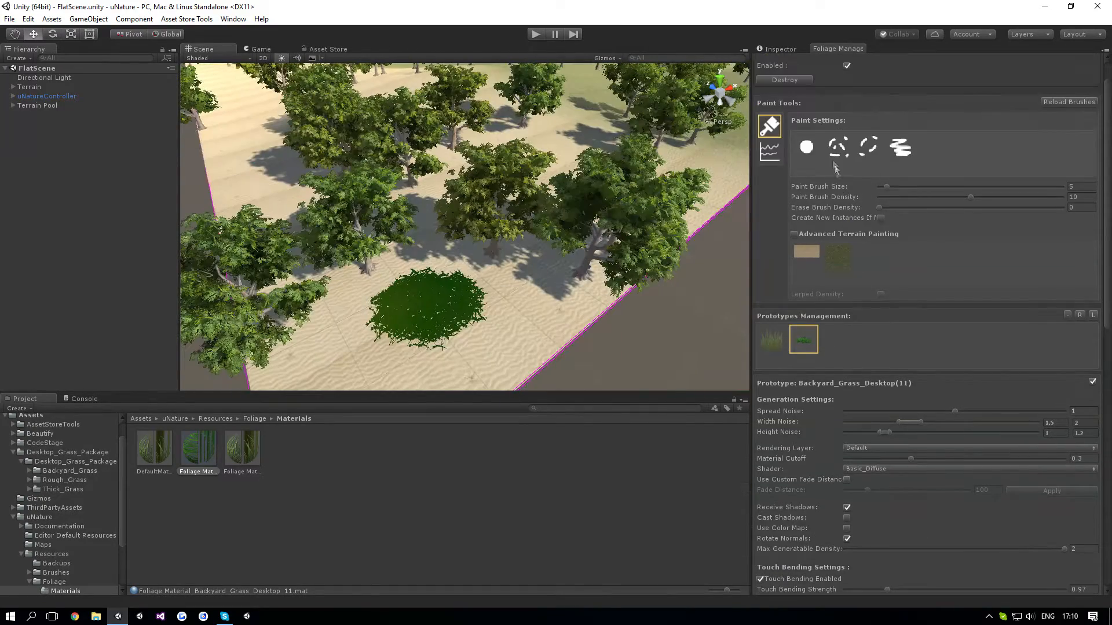
{"action": "left_click", "coordinate": [806, 147]}
{"action": "type", "text": "100"}
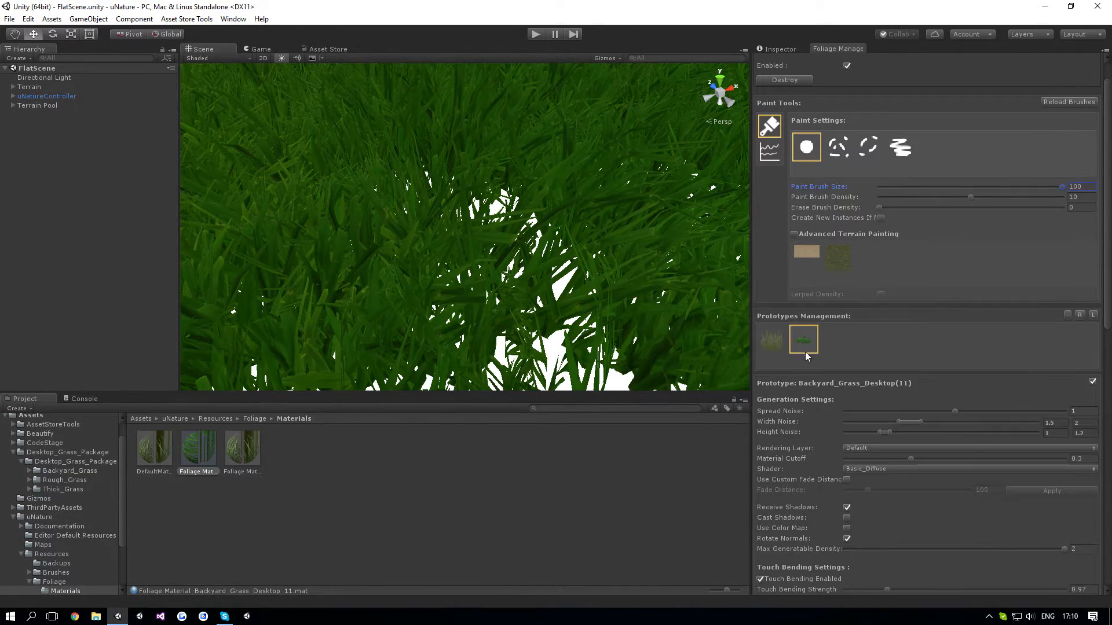
{"action": "left_click", "coordinate": [804, 340]}
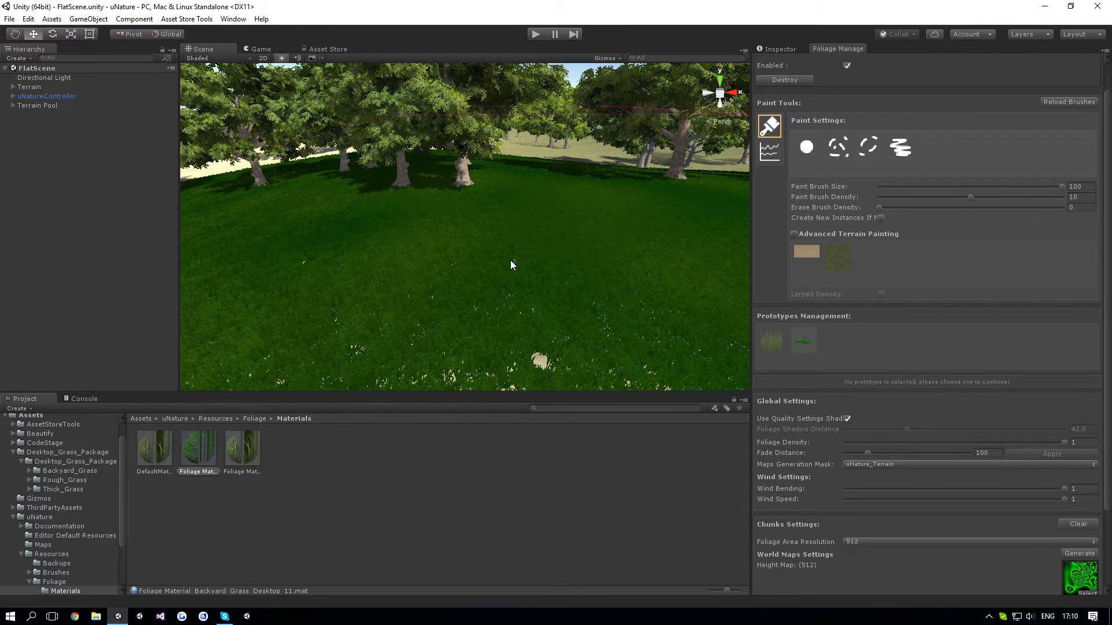
{"action": "mouse_move", "coordinate": [467, 330]}
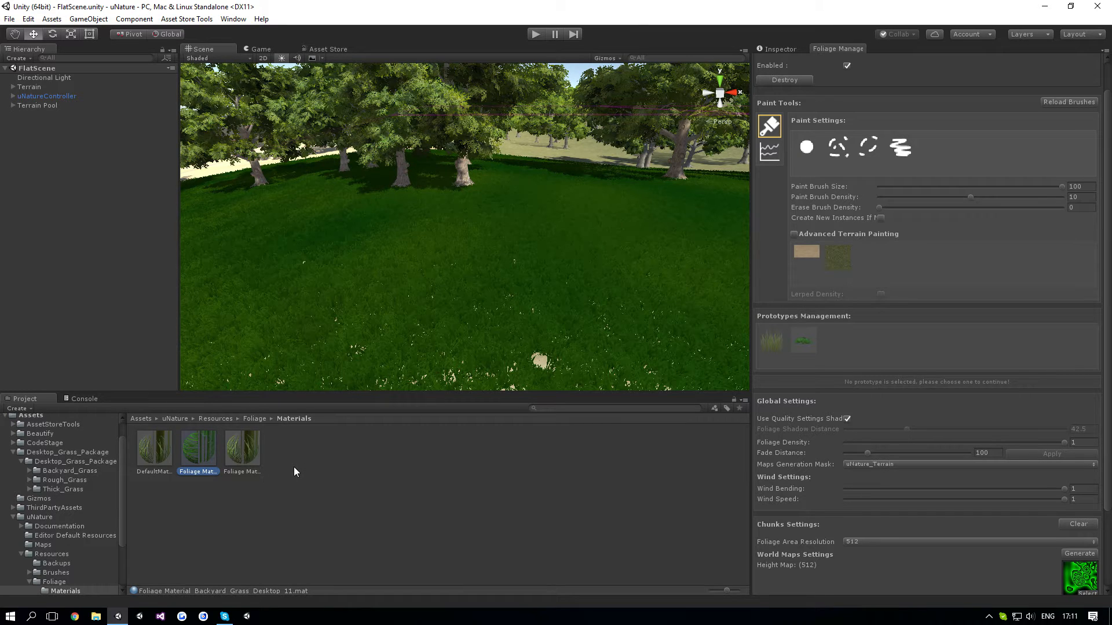
{"action": "mouse_move", "coordinate": [708, 470]}
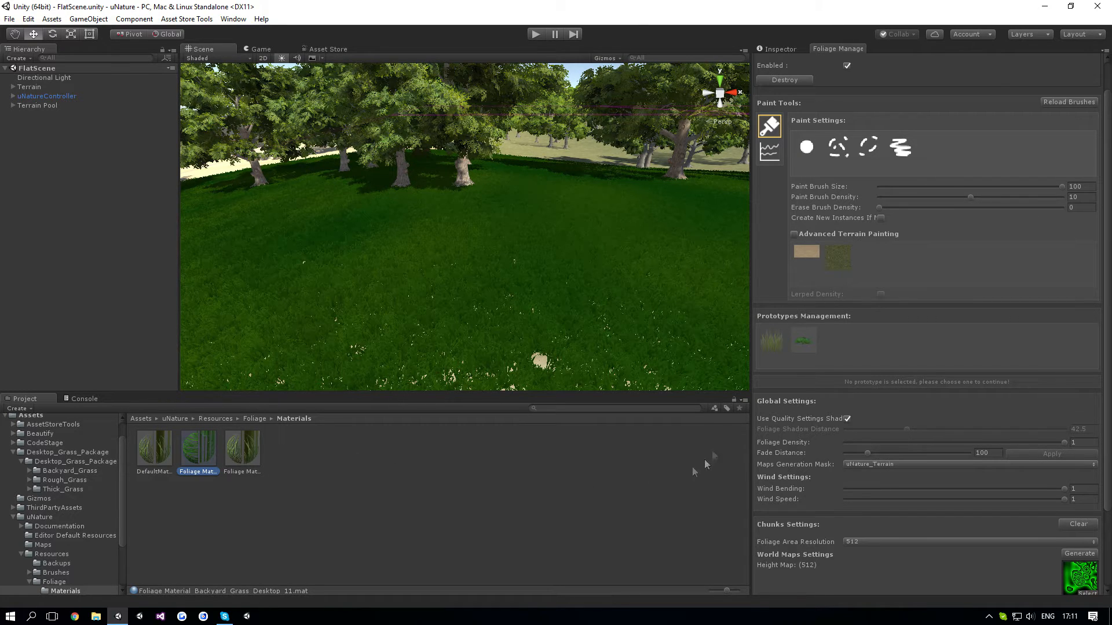
- Remove the Backyard_Grass_Desktop prototype, breaking its prefab instance, leaving bare sand
{"action": "left_click", "coordinate": [803, 340]}
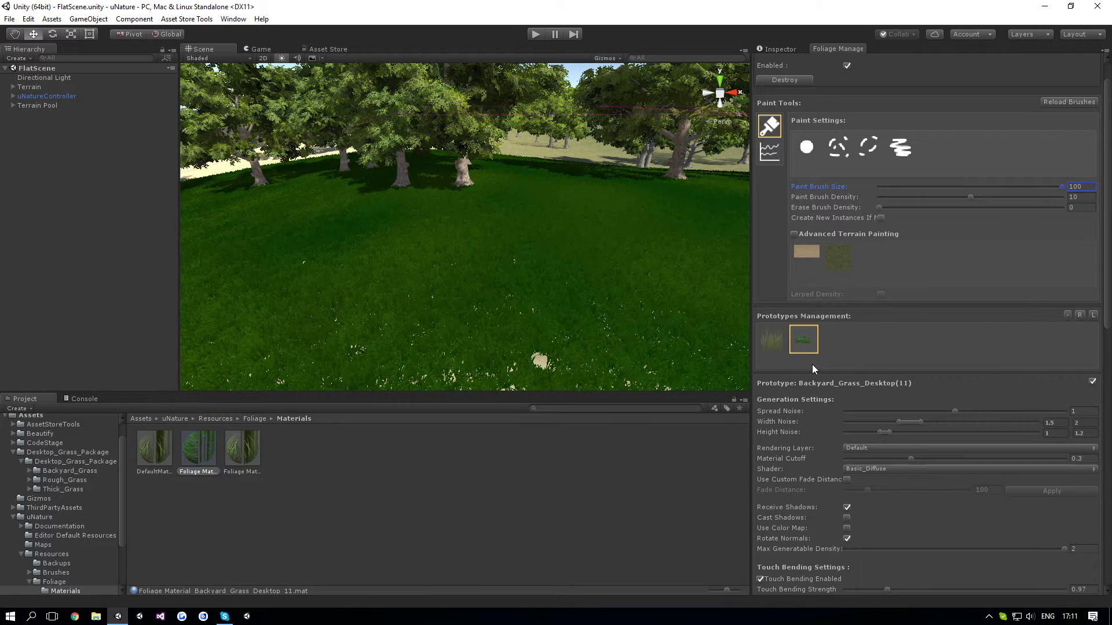
{"action": "mouse_move", "coordinate": [1033, 314]}
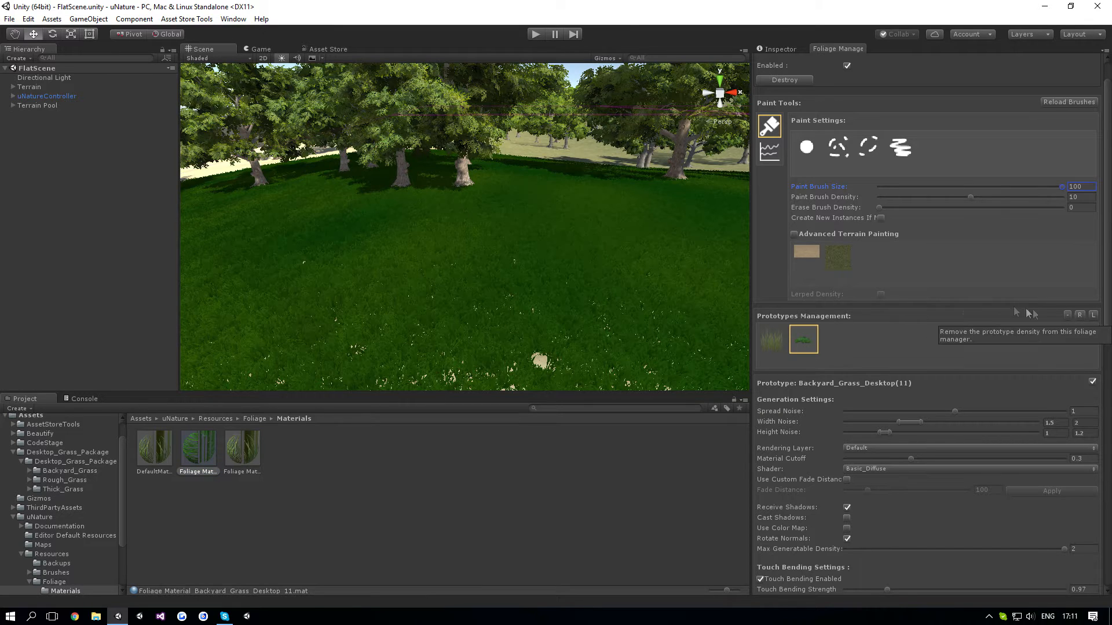
{"action": "mouse_move", "coordinate": [1060, 323]}
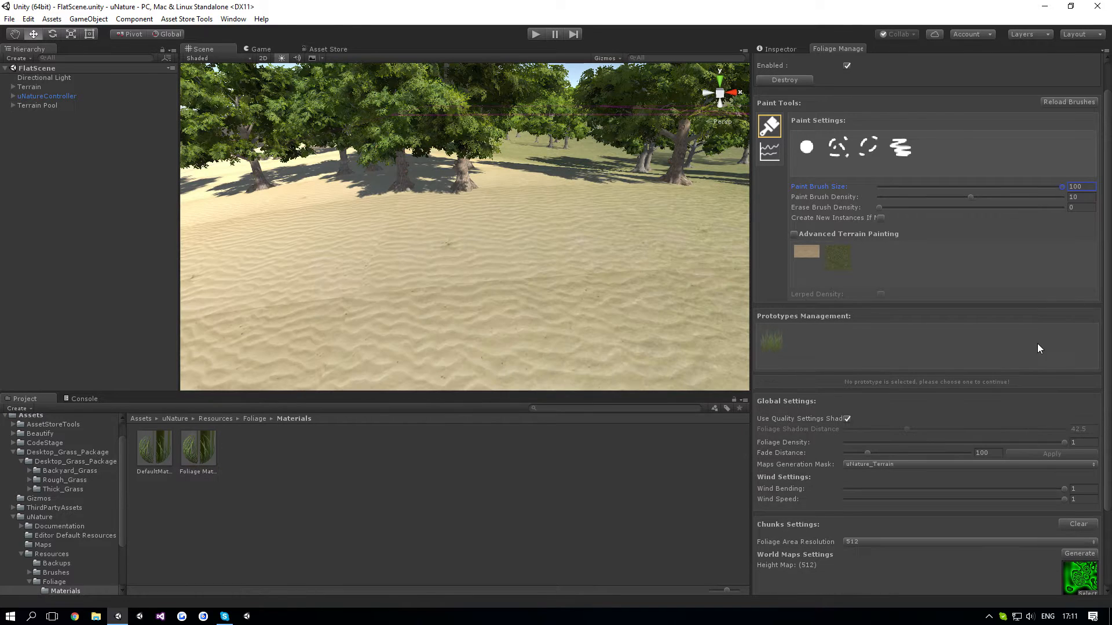
{"action": "left_click", "coordinate": [69, 470]}
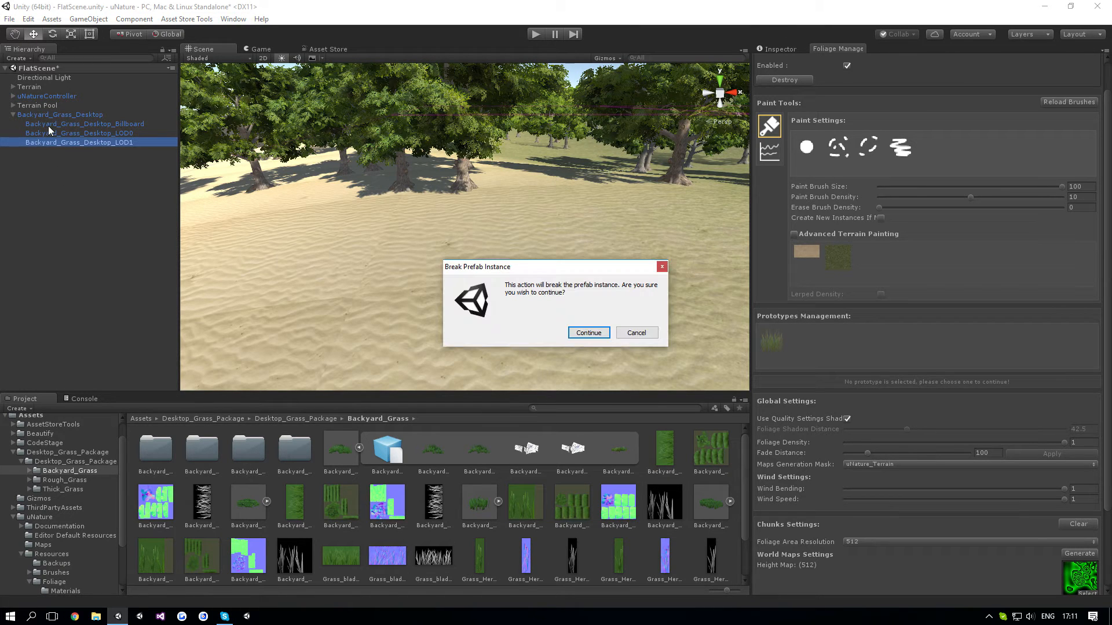
{"action": "left_click", "coordinate": [587, 333]}
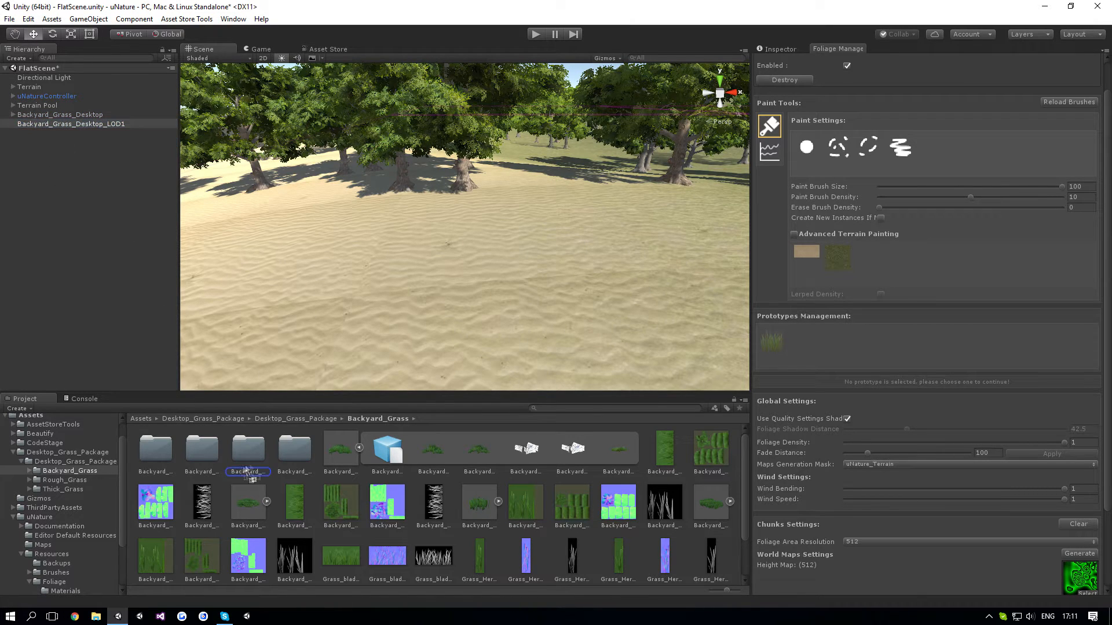
- Browse the Backyard_Grass folder, selecting the grass cluster and hero assets
{"action": "left_click", "coordinate": [478, 501]}
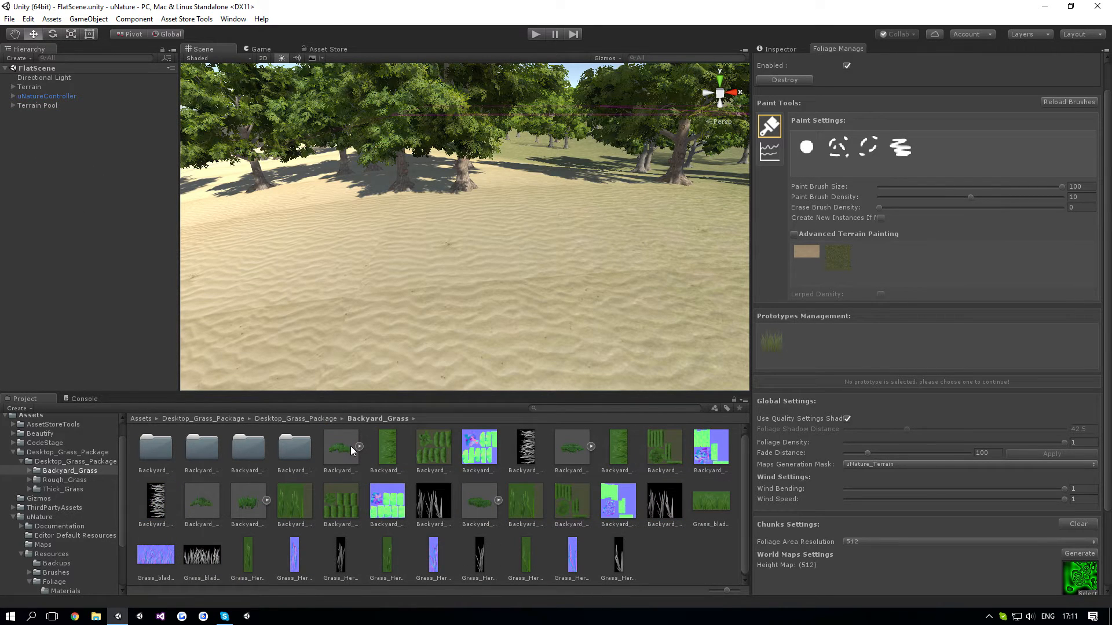
{"action": "left_click", "coordinate": [571, 450]}
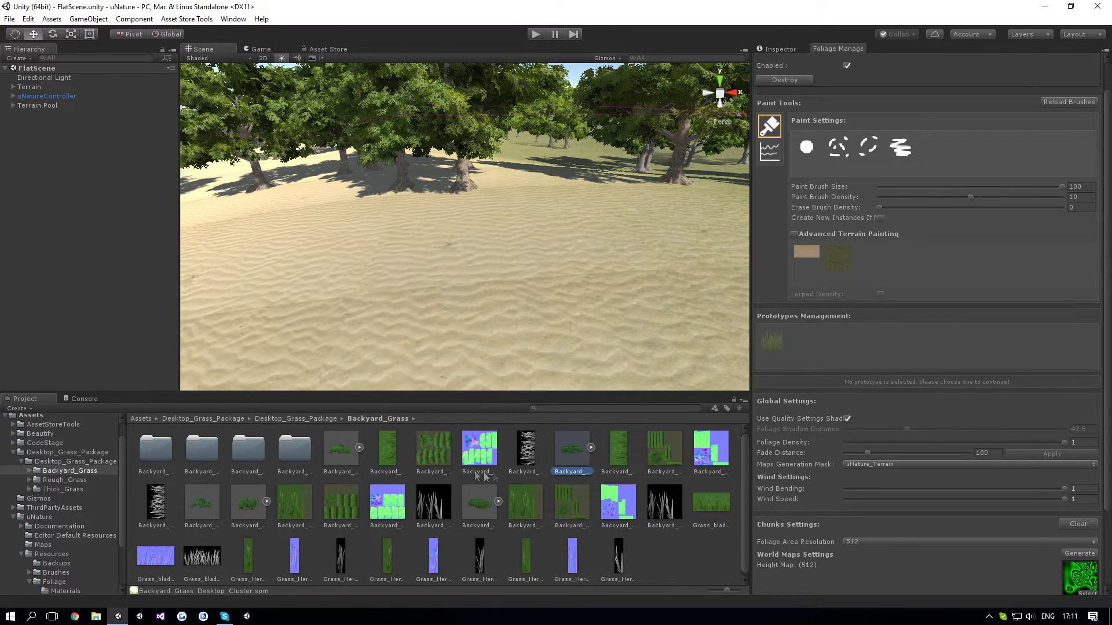
{"action": "left_click", "coordinate": [248, 505]}
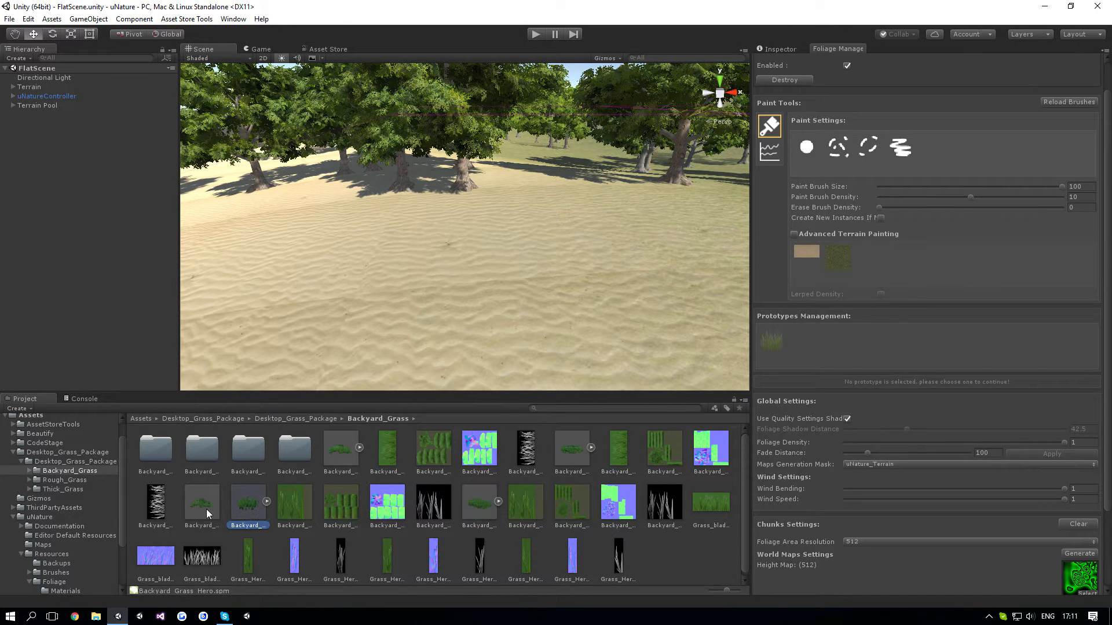
- Add Backyard_Grass_Desktop_LOD1 as a prototype with uNature/FoliageShader_Basic and paint it over the terrain
{"action": "left_click", "coordinate": [201, 506]}
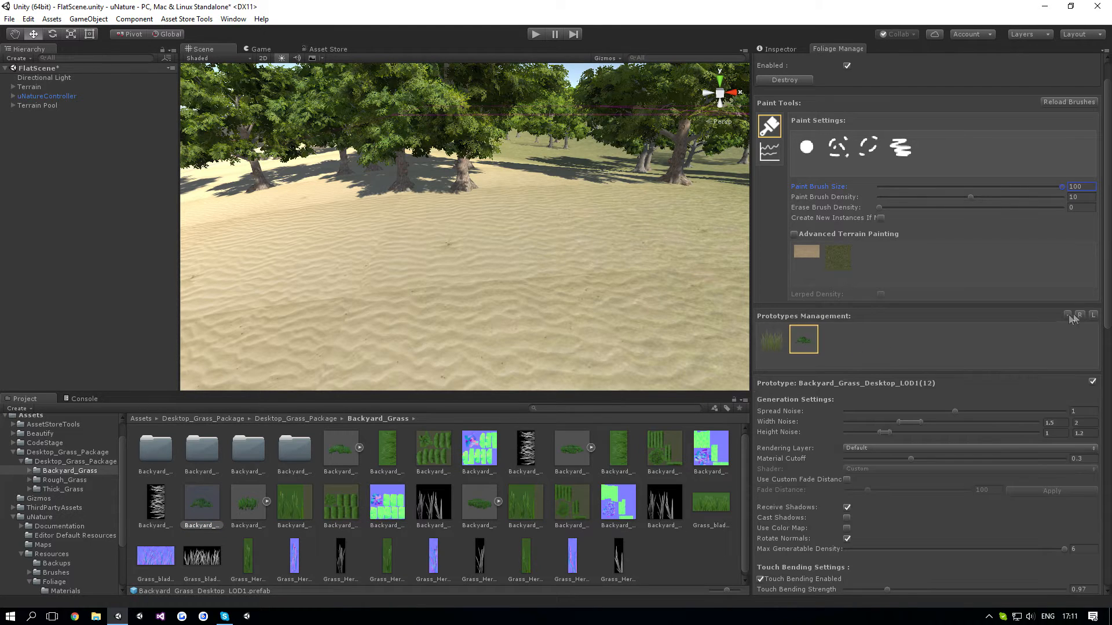
{"action": "left_click", "coordinate": [65, 591]}
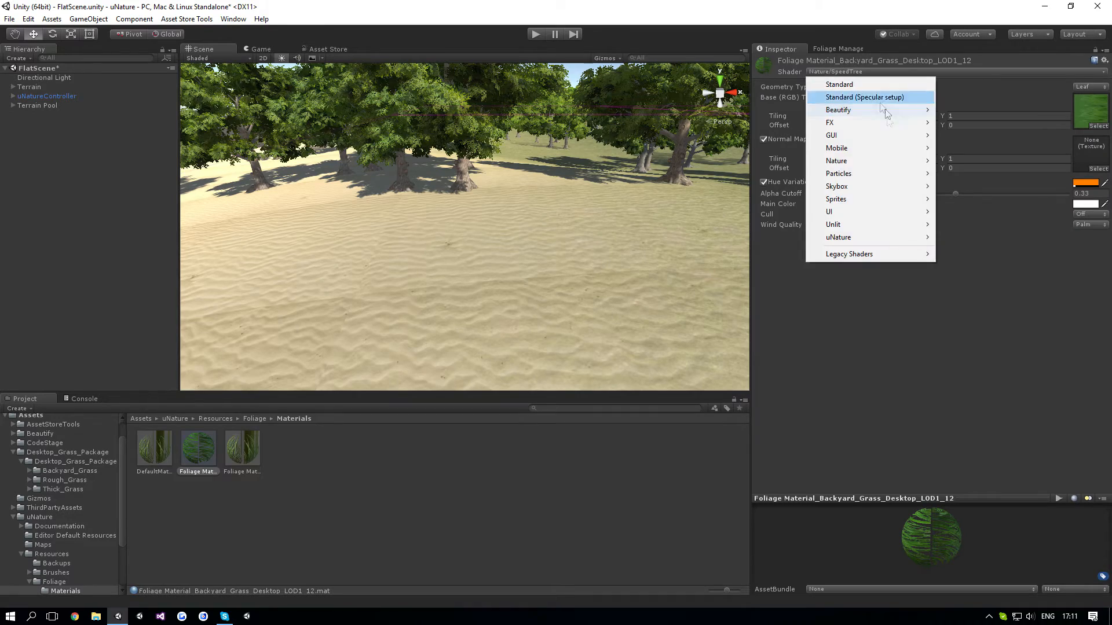
{"action": "left_click", "coordinate": [838, 236]}
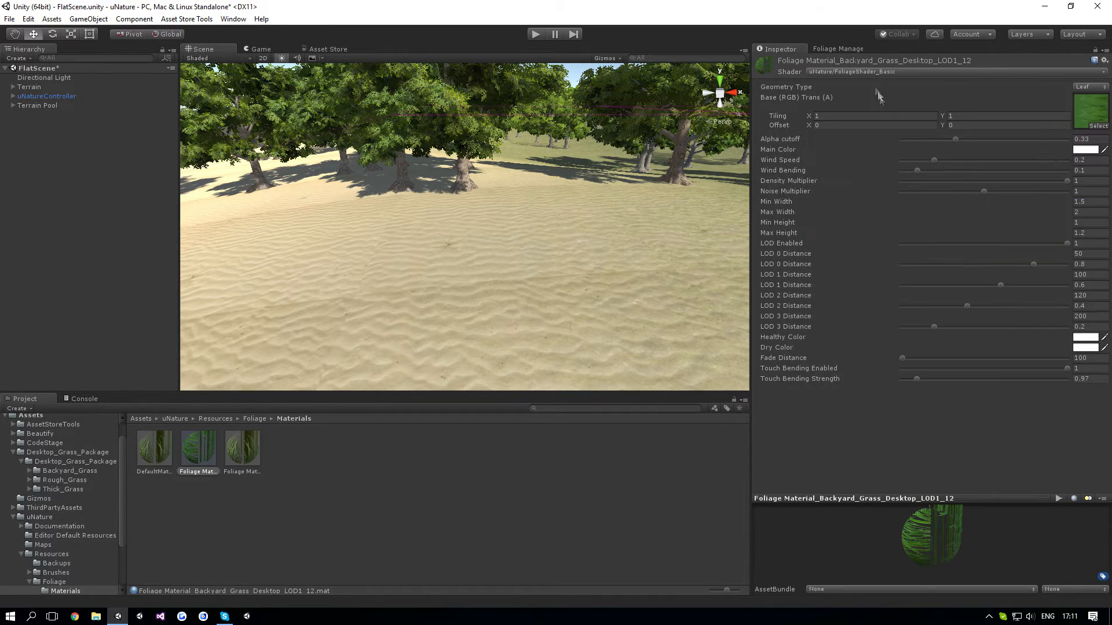
{"action": "left_click", "coordinate": [837, 49]}
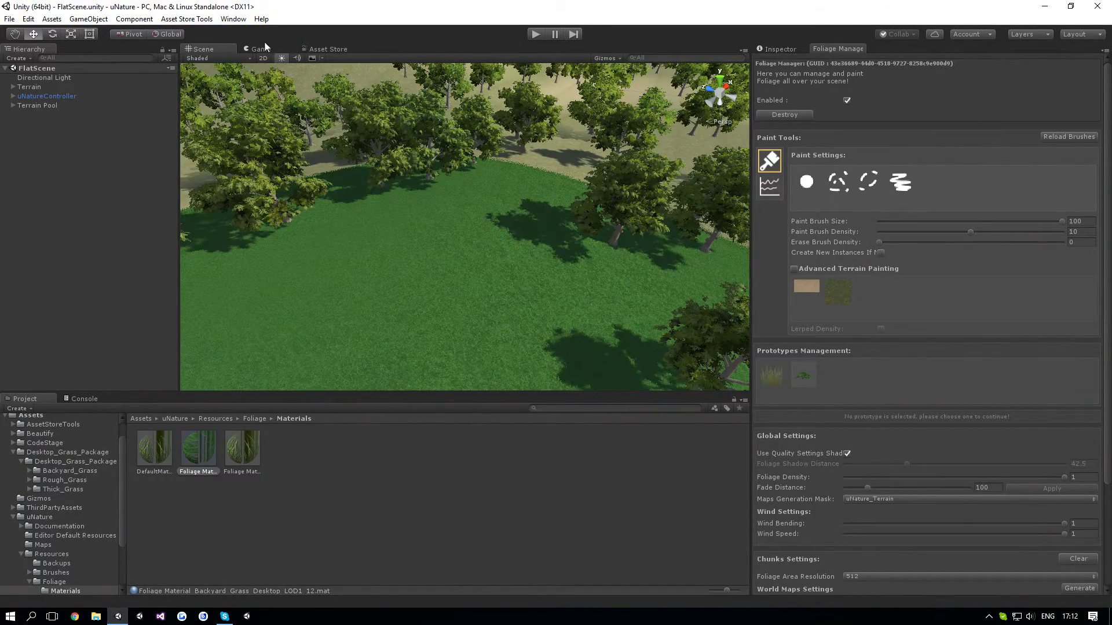
{"action": "left_click", "coordinate": [258, 48]}
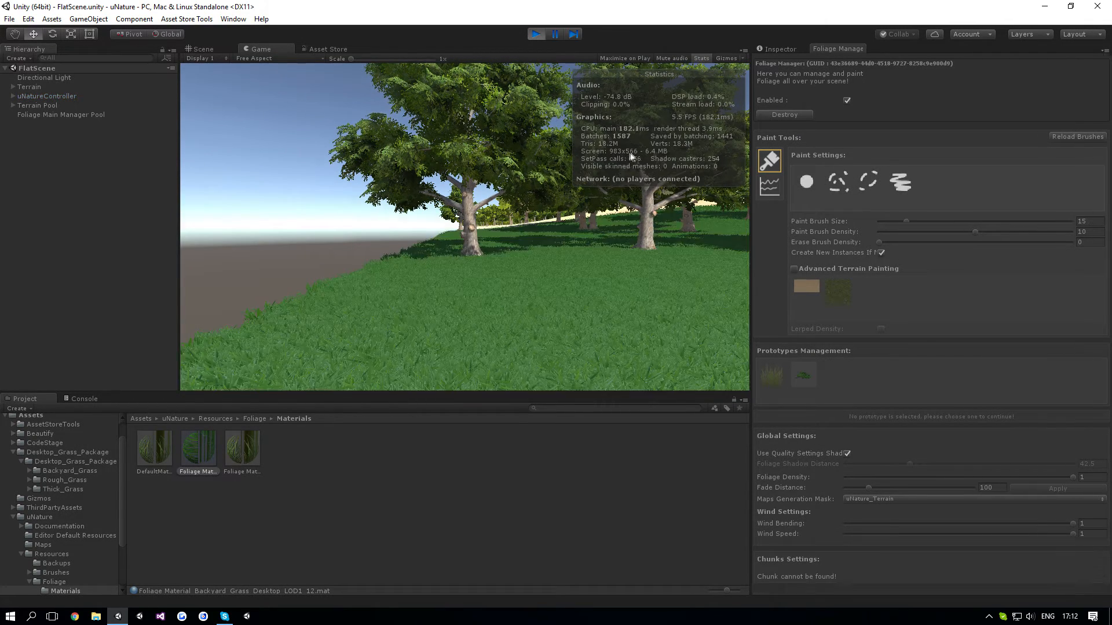
{"action": "left_click", "coordinate": [257, 48]}
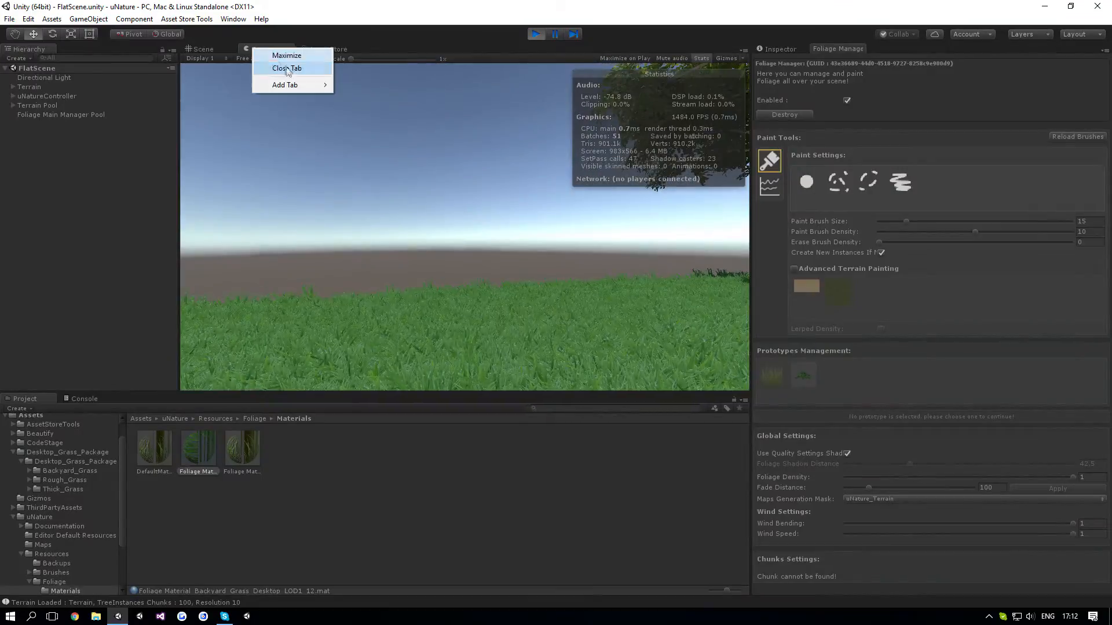
{"action": "left_click", "coordinate": [287, 56]}
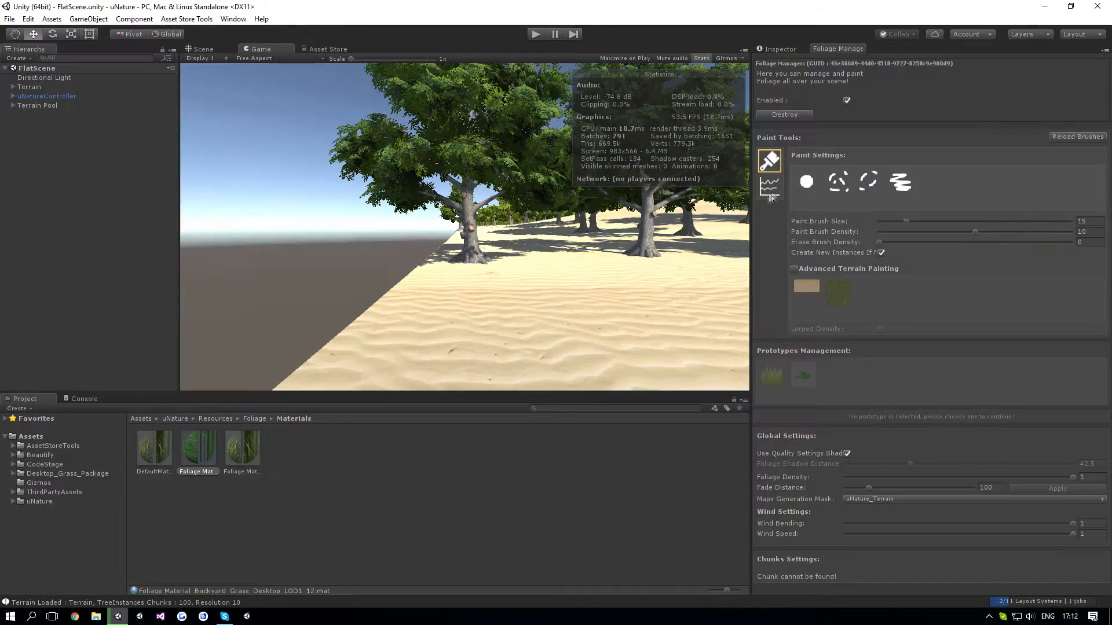
{"action": "left_click", "coordinate": [201, 49]}
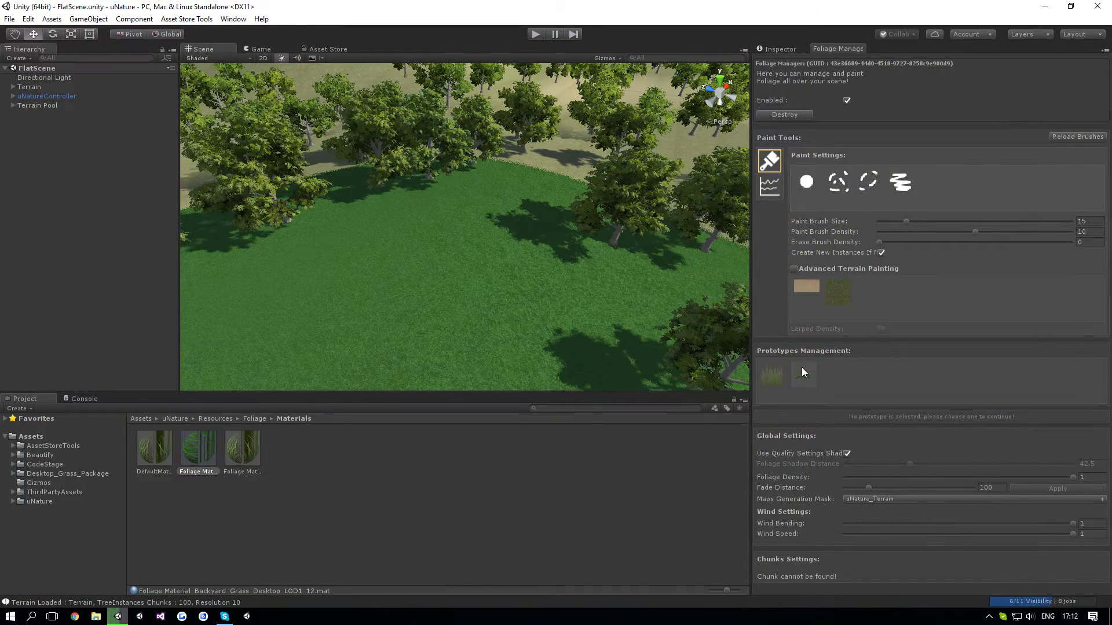
{"action": "left_click", "coordinate": [804, 271]}
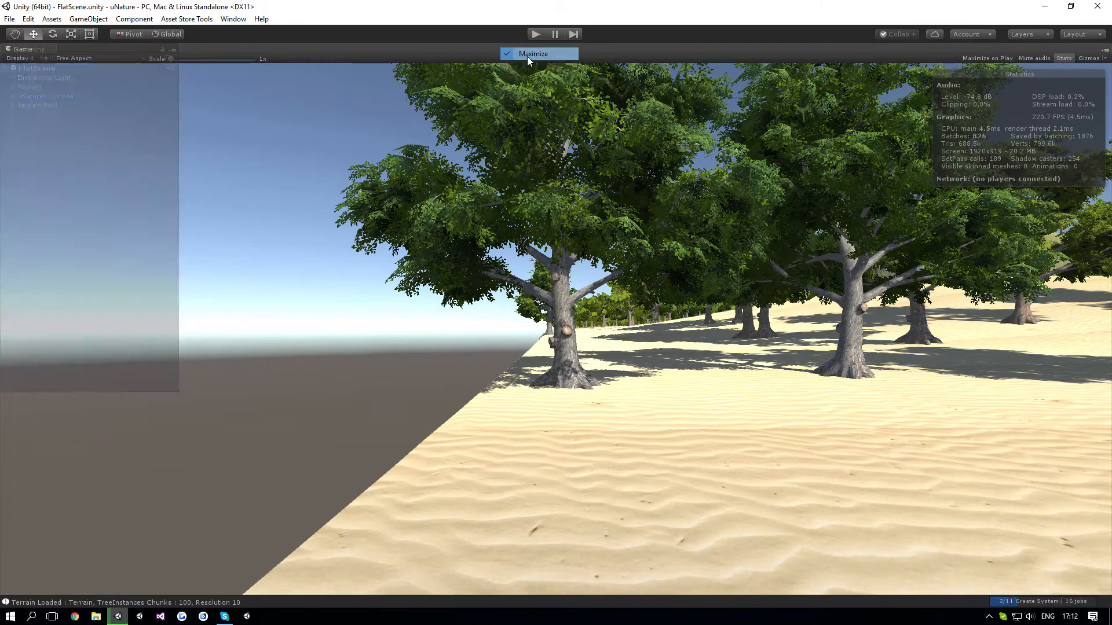
{"action": "left_click", "coordinate": [533, 54]}
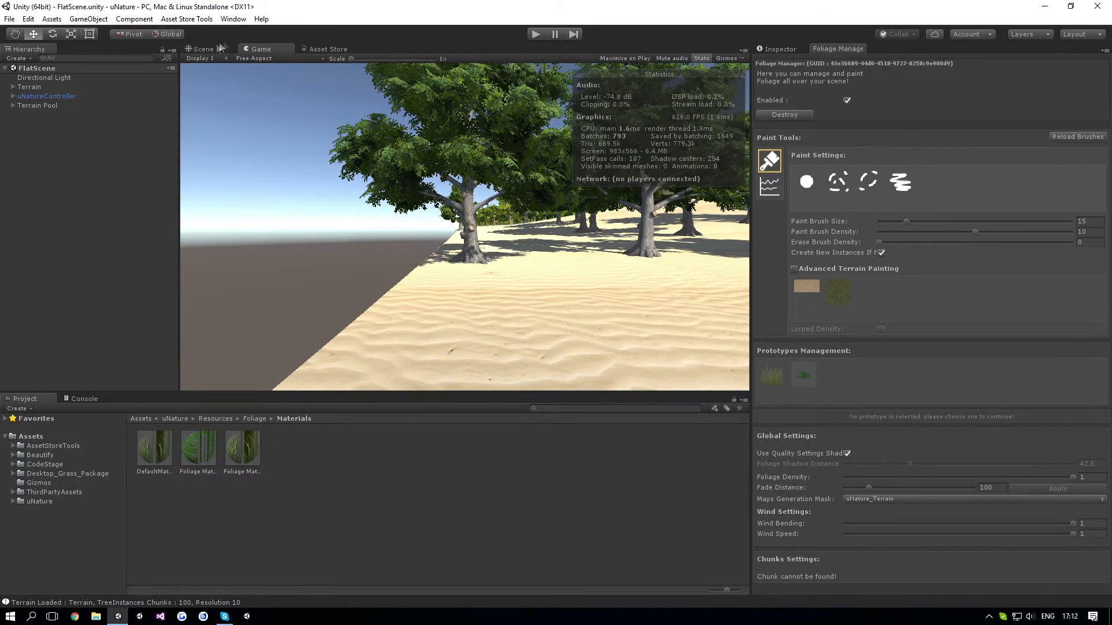
{"action": "left_click", "coordinate": [202, 49]}
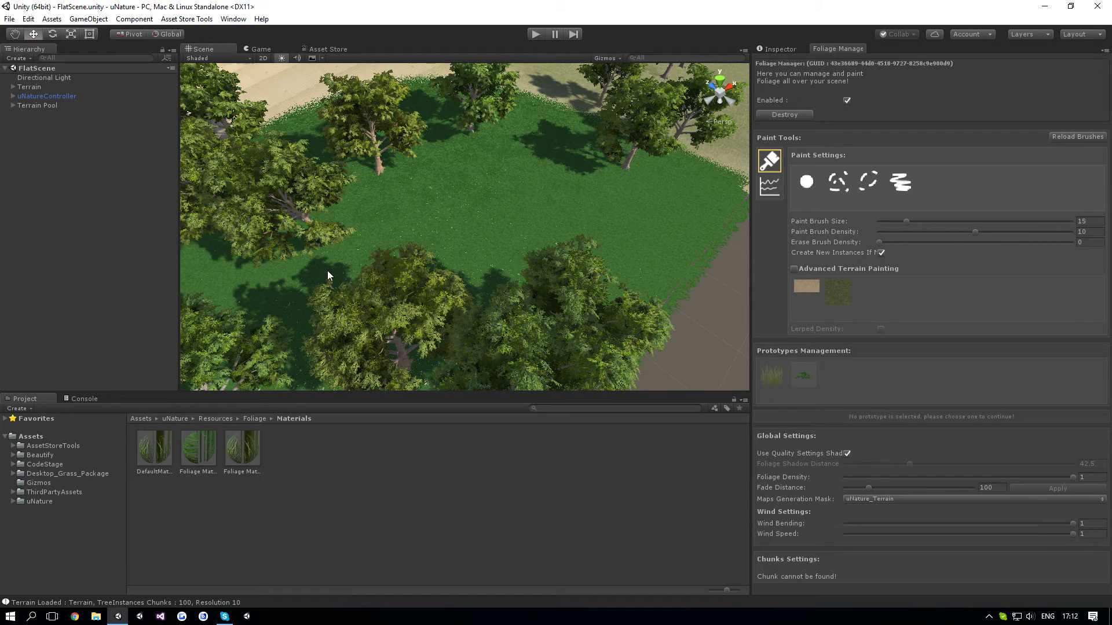
{"action": "mouse_move", "coordinate": [154, 253]}
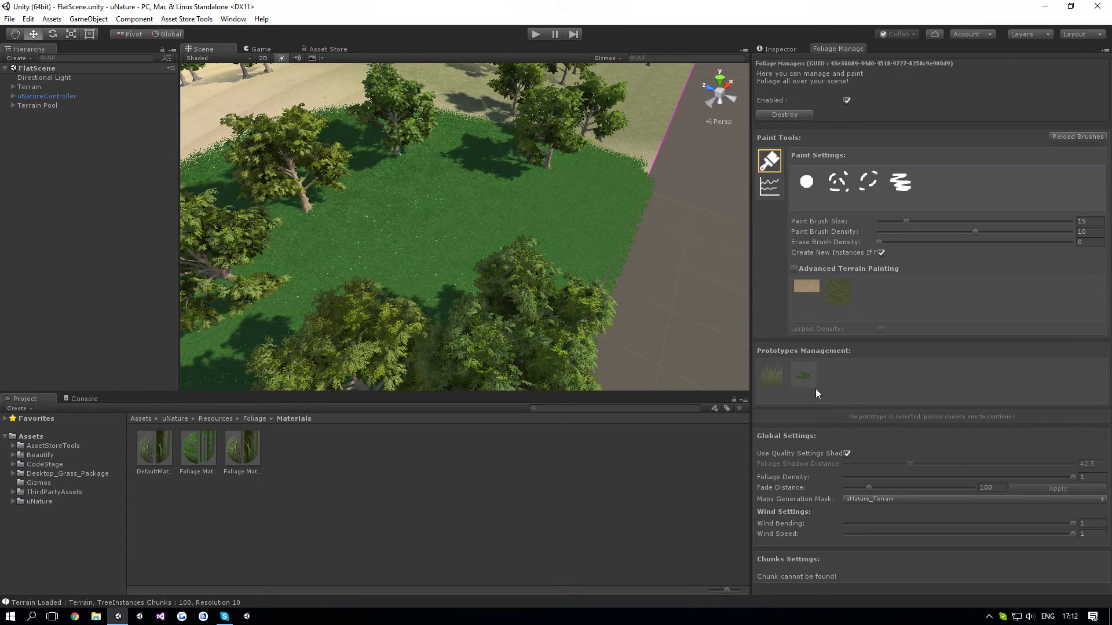
{"action": "mouse_move", "coordinate": [817, 383]}
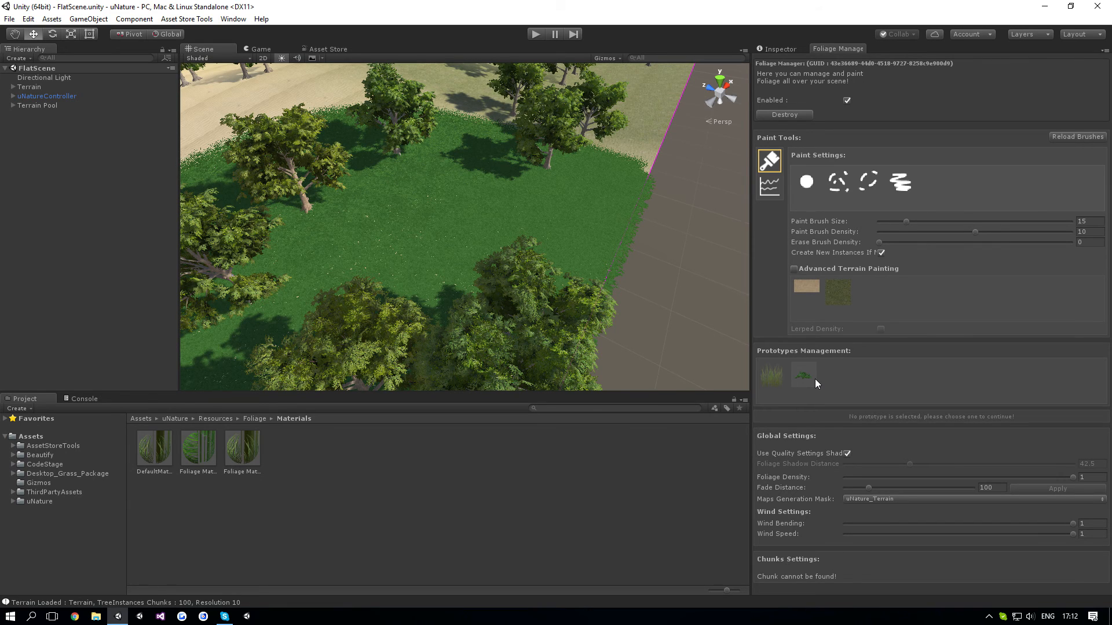
{"action": "mouse_move", "coordinate": [642, 375]}
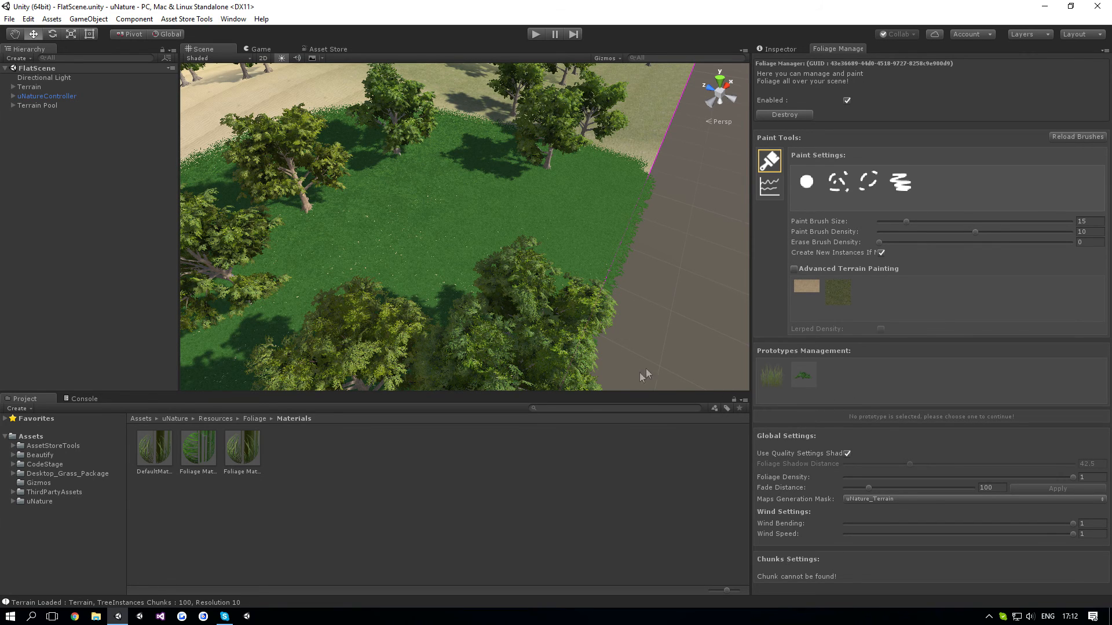